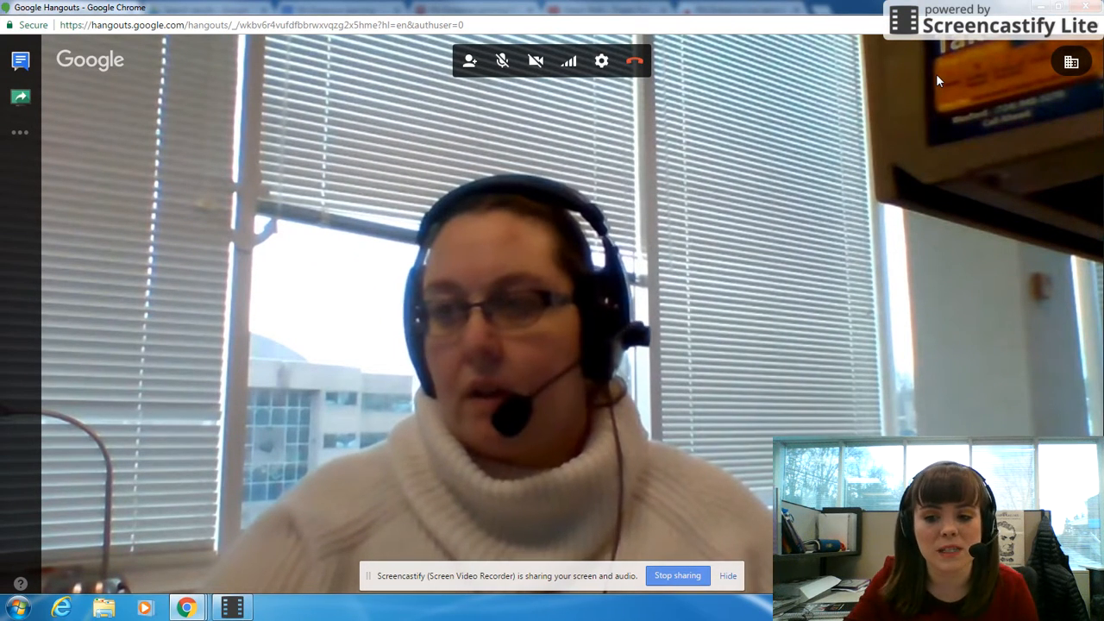
mouse_move(99, 519)
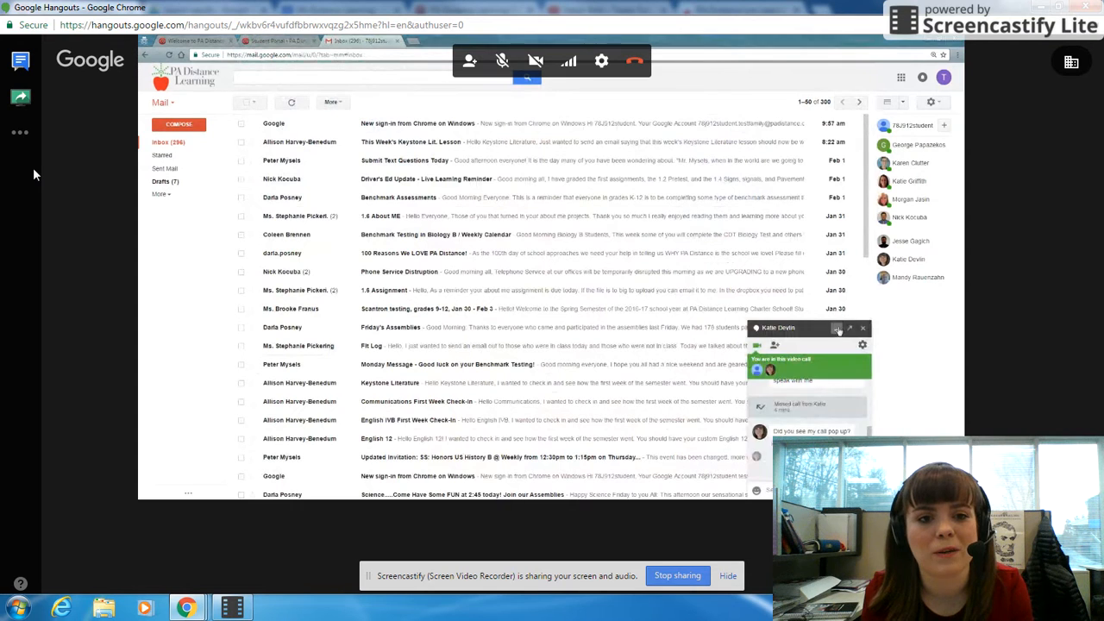
- Close the chat window and show the grid of Google apps in Gmail
click(837, 328)
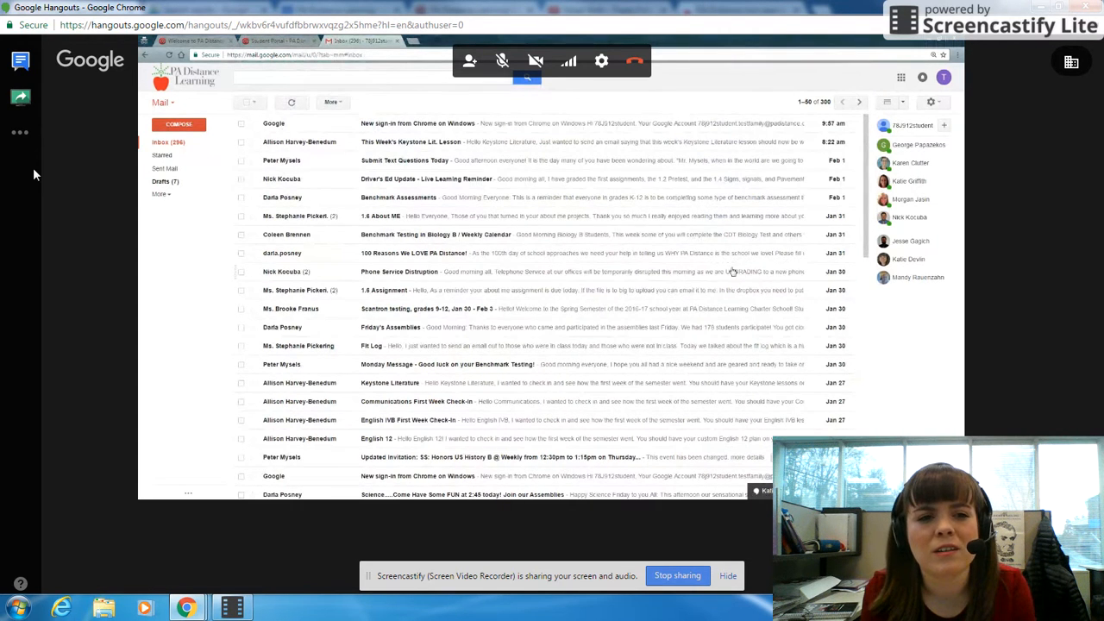
click(272, 45)
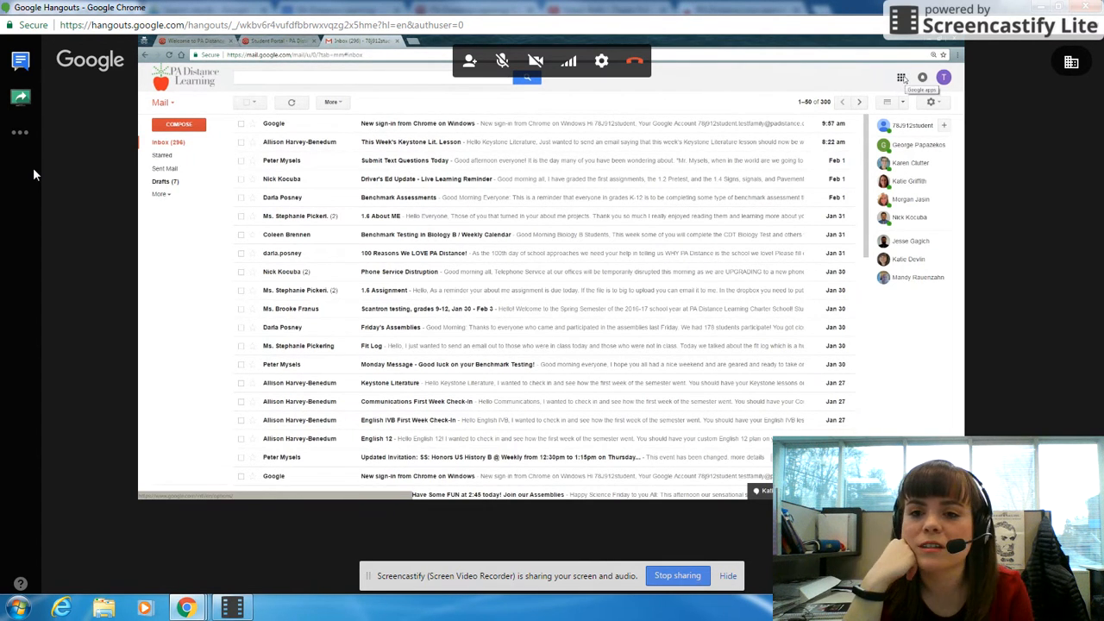
click(918, 78)
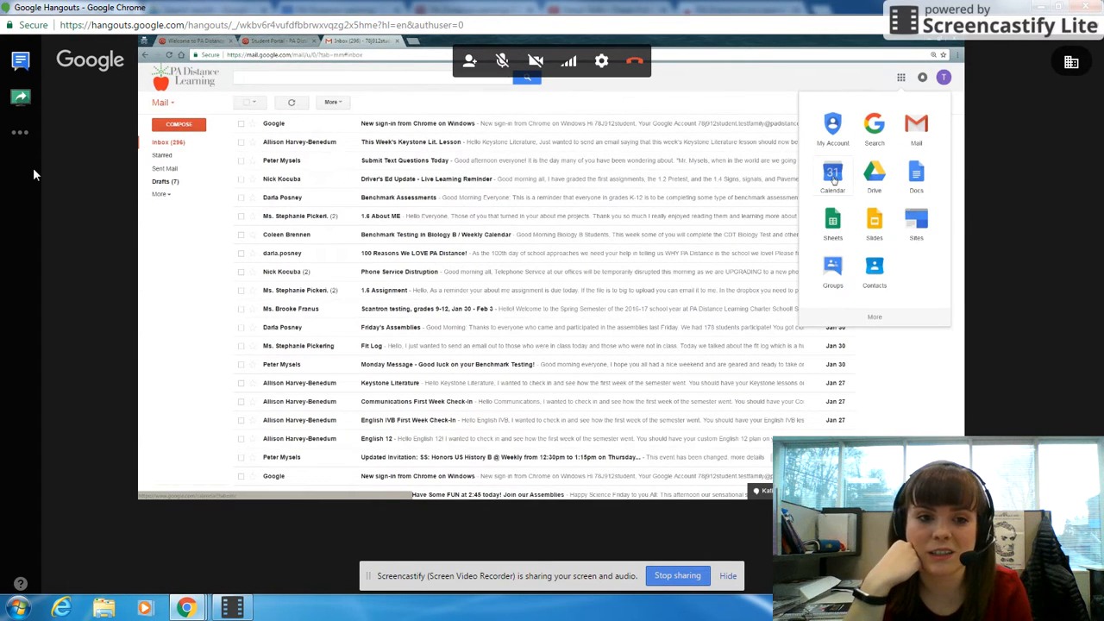
- Launch Google Calendar from the apps grid, showing the week of Jan 29 – Feb 4, 2017
click(835, 170)
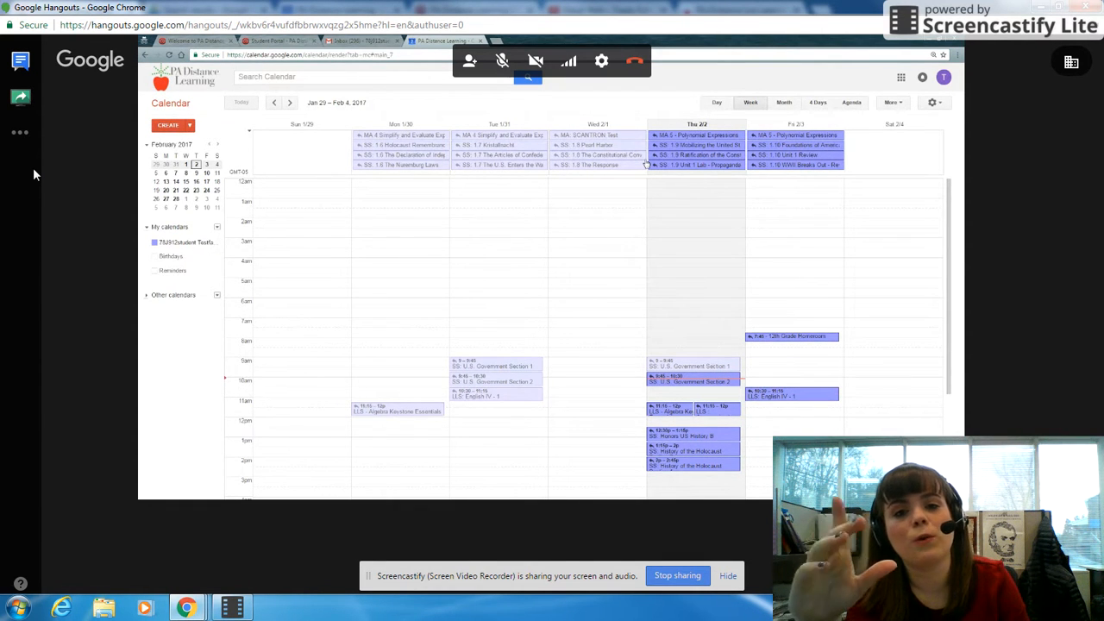
mouse_move(407, 156)
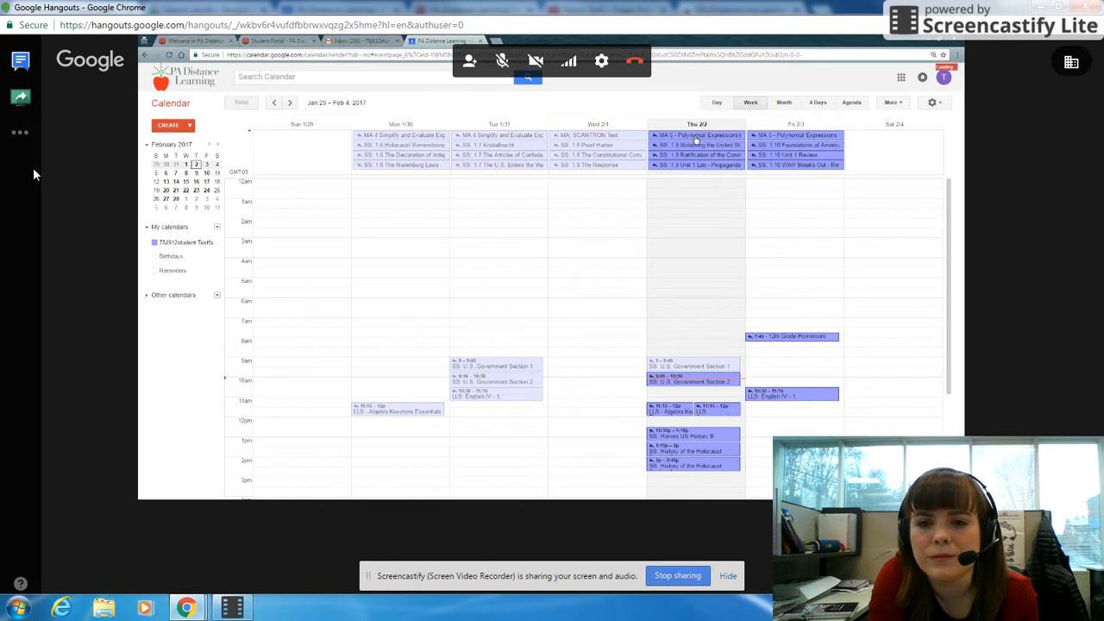
- View the MA 5 - Polynomial Expressions event and follow its link to the course login page
click(694, 135)
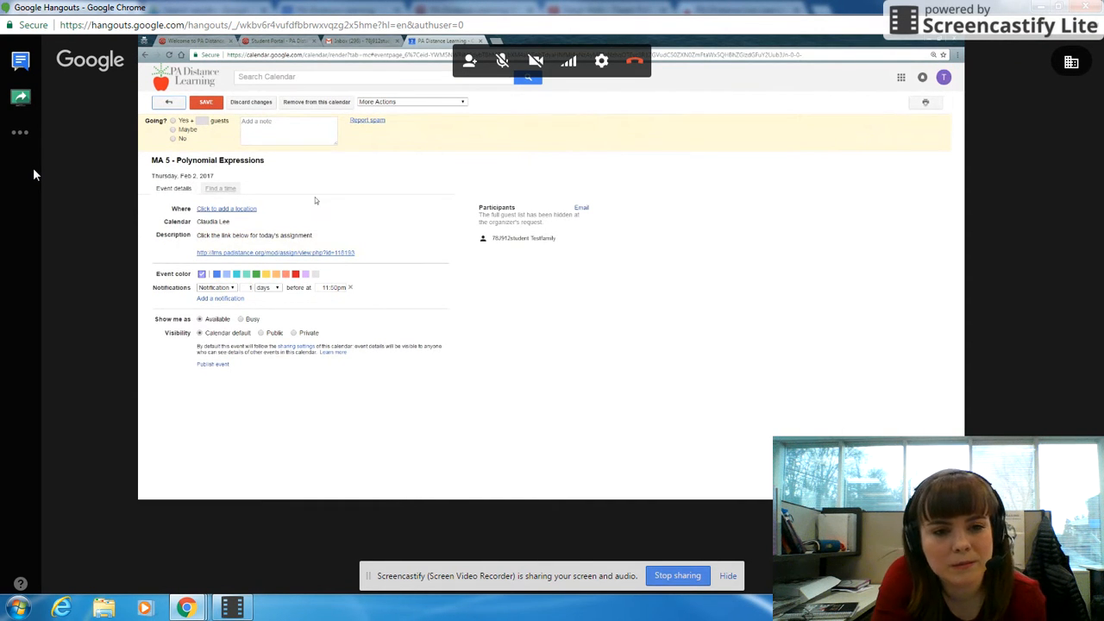
click(275, 252)
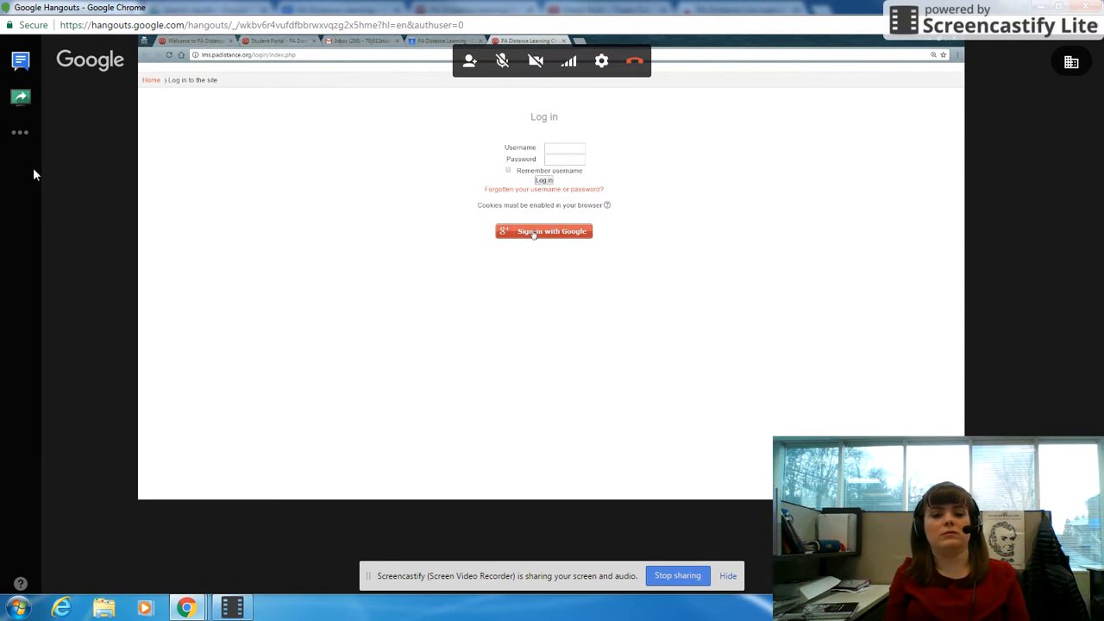
- Sign in to Moodle with Google and follow the Step 1 link to the polynomial slideshow
click(543, 231)
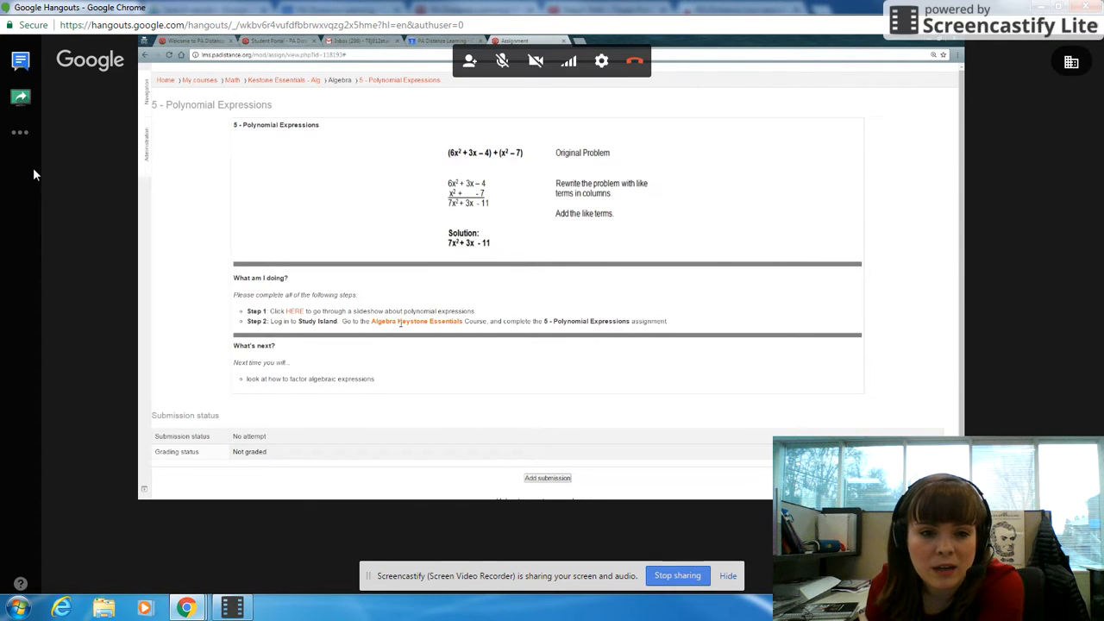
mouse_move(382, 352)
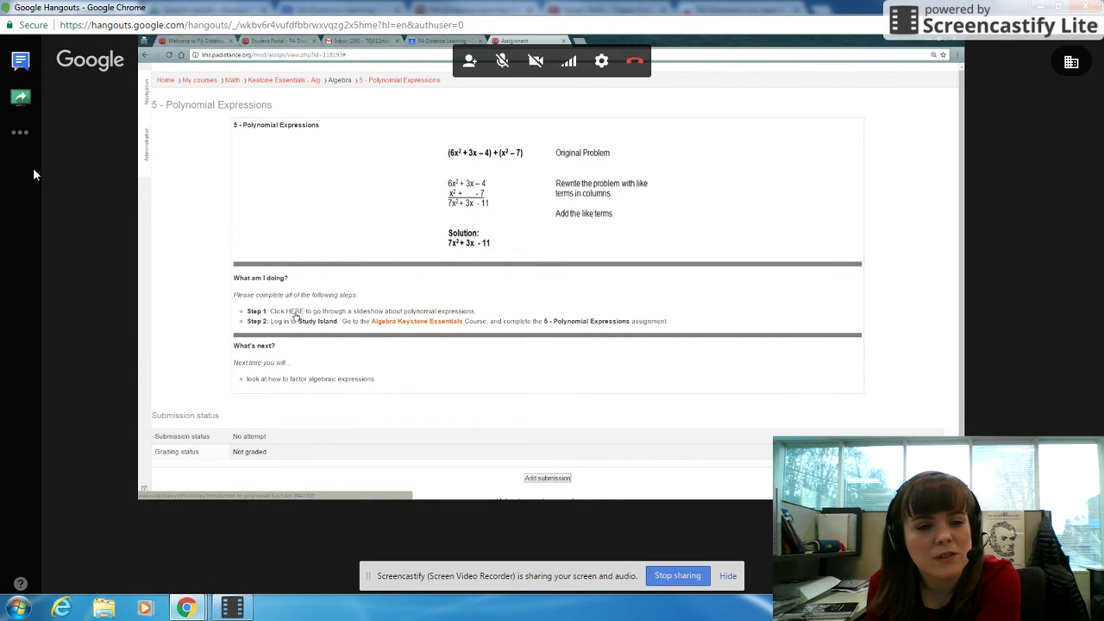
click(293, 310)
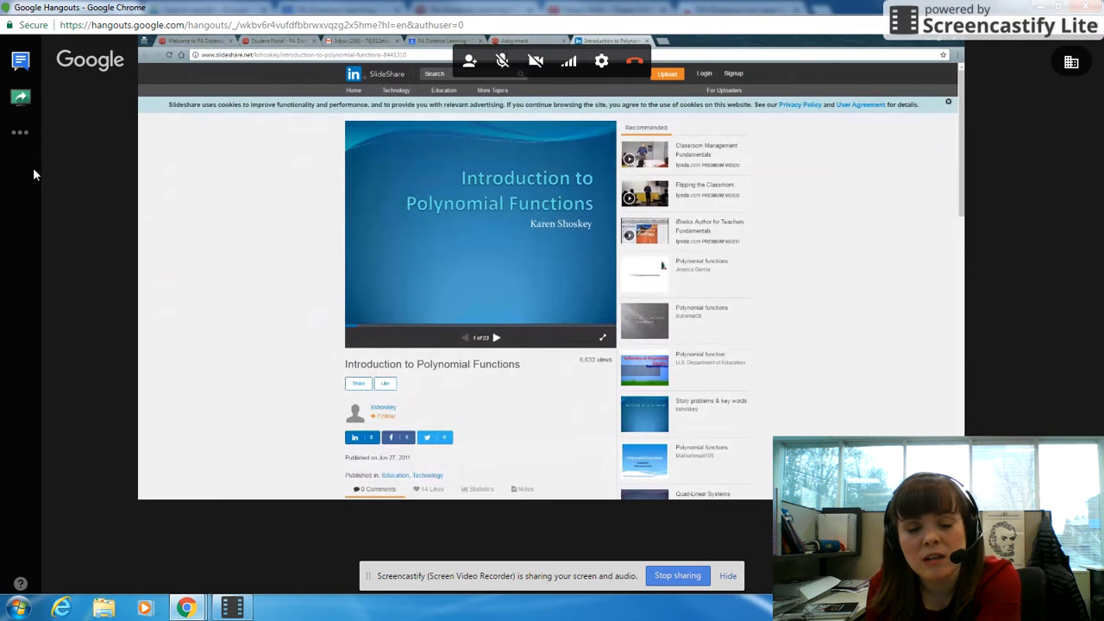
mouse_move(472, 230)
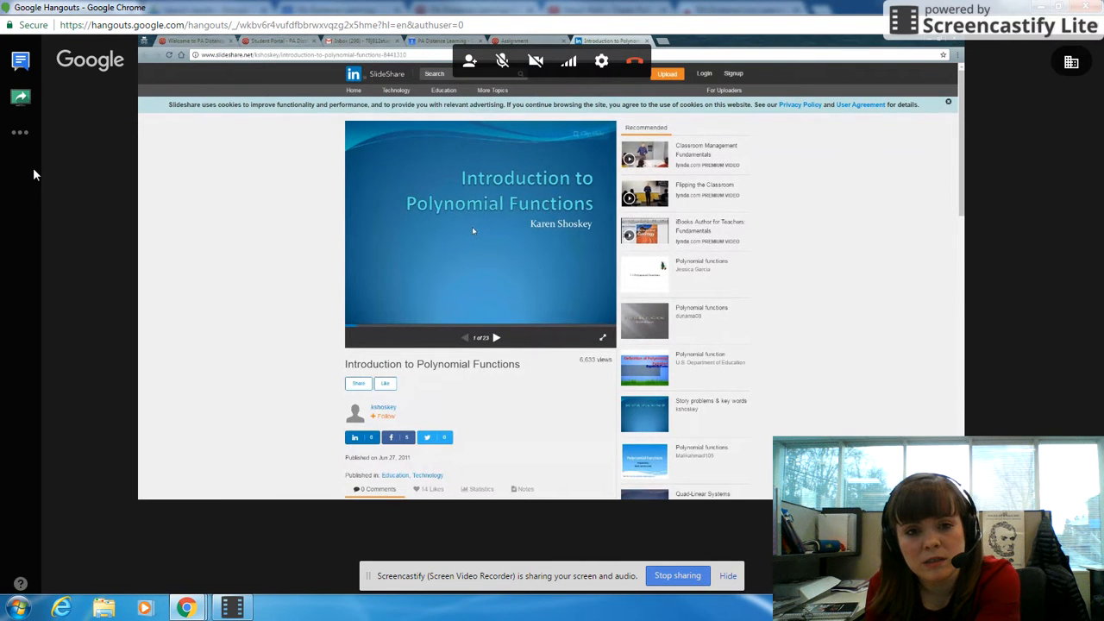
mouse_move(514, 243)
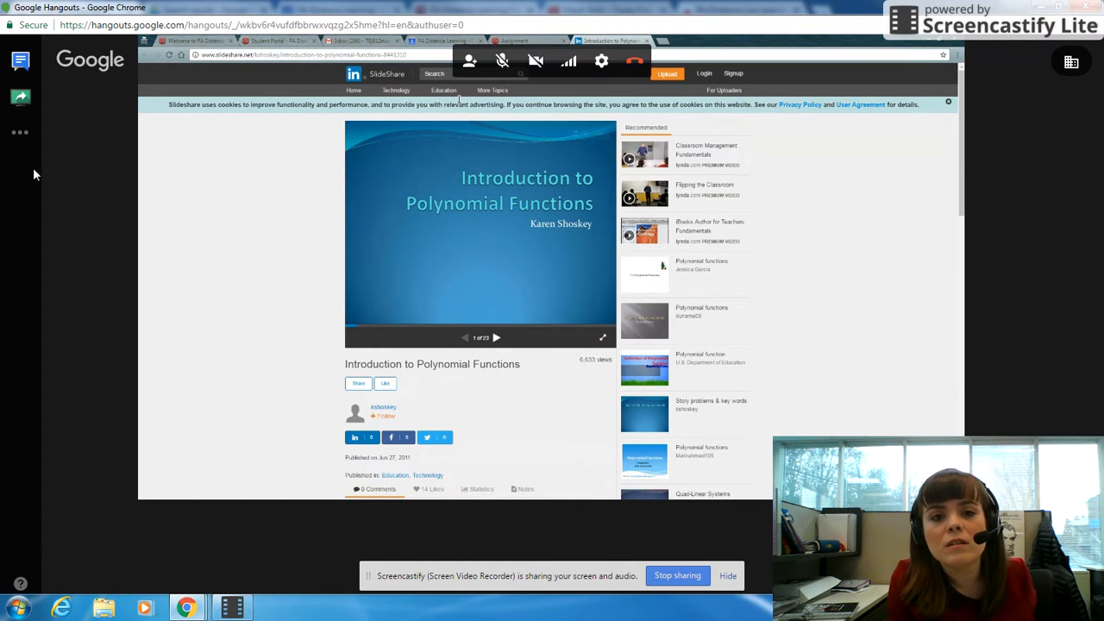
- Return from the SlideShare presentation to the 5 - Polynomial Expressions assignment page
click(514, 38)
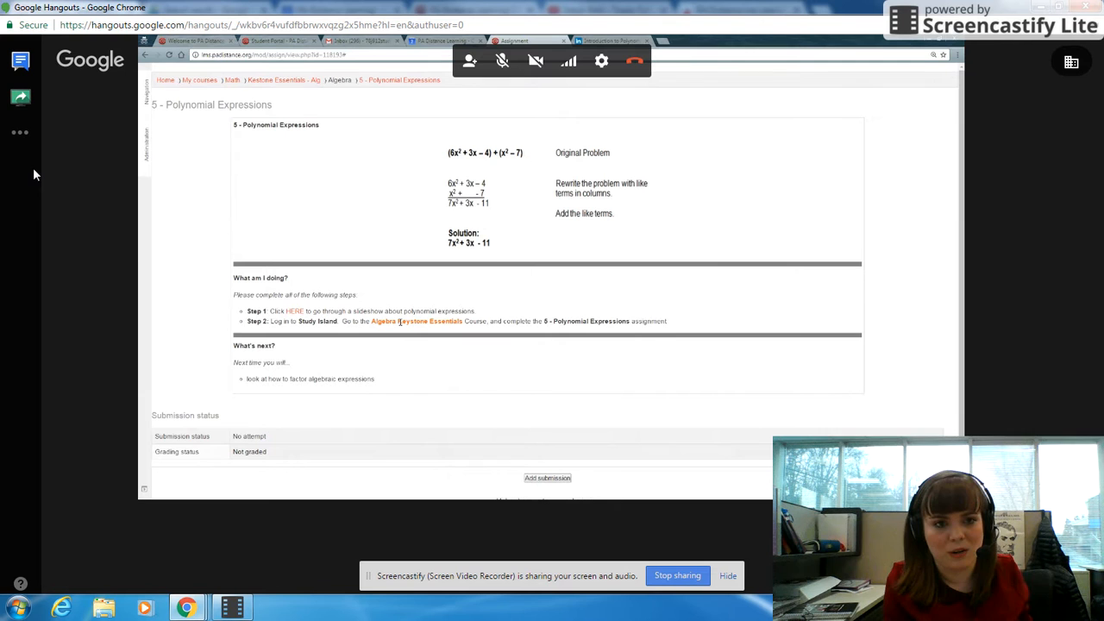
mouse_move(400, 329)
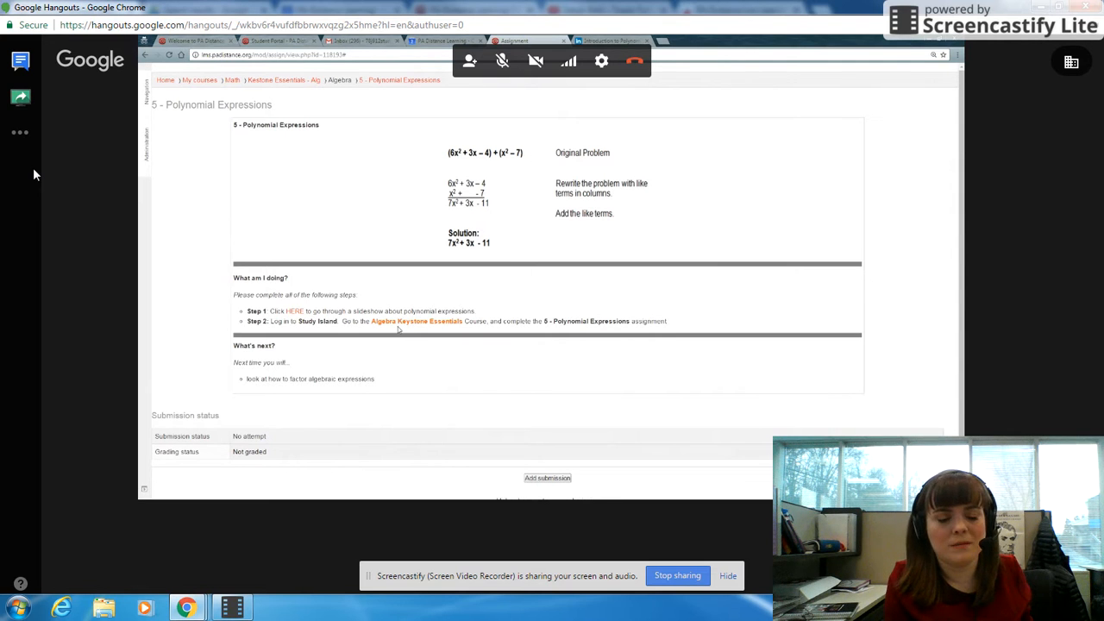
mouse_move(376, 345)
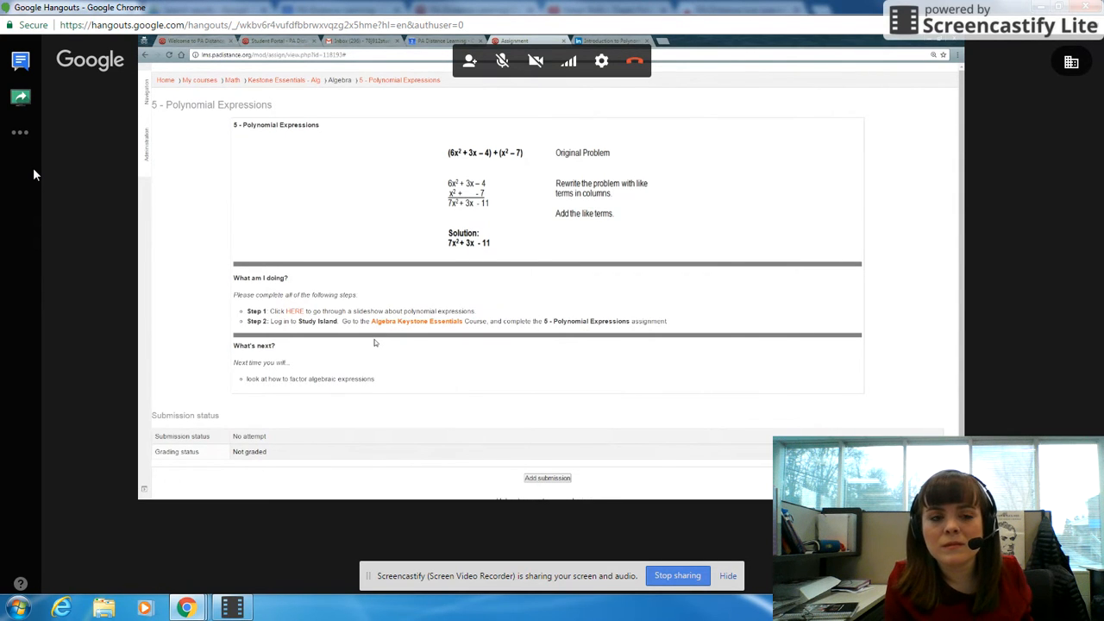
mouse_move(373, 341)
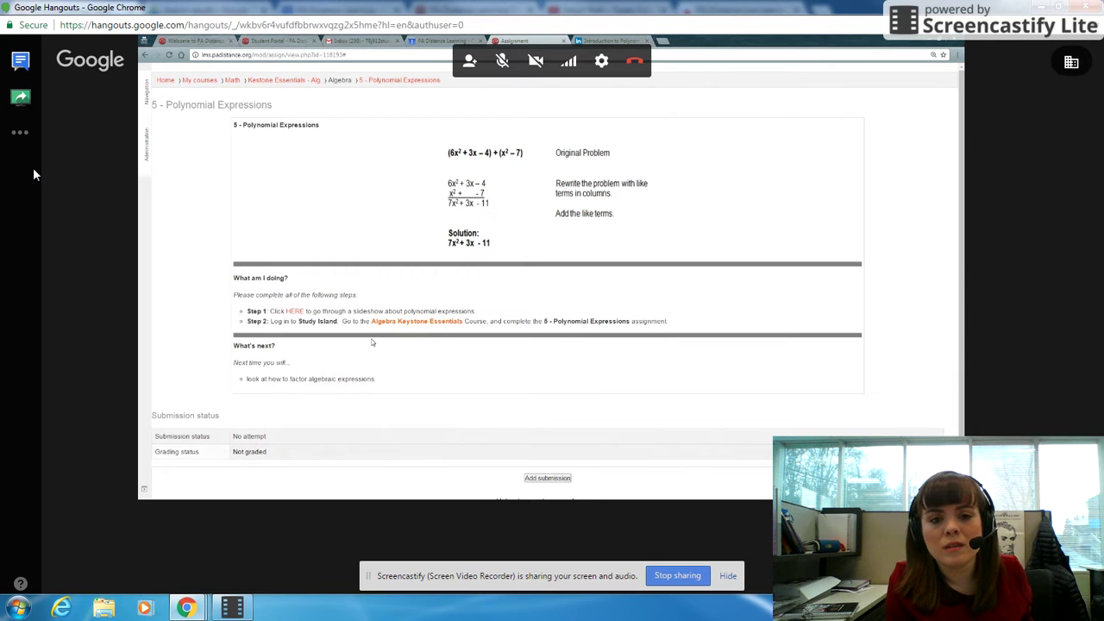